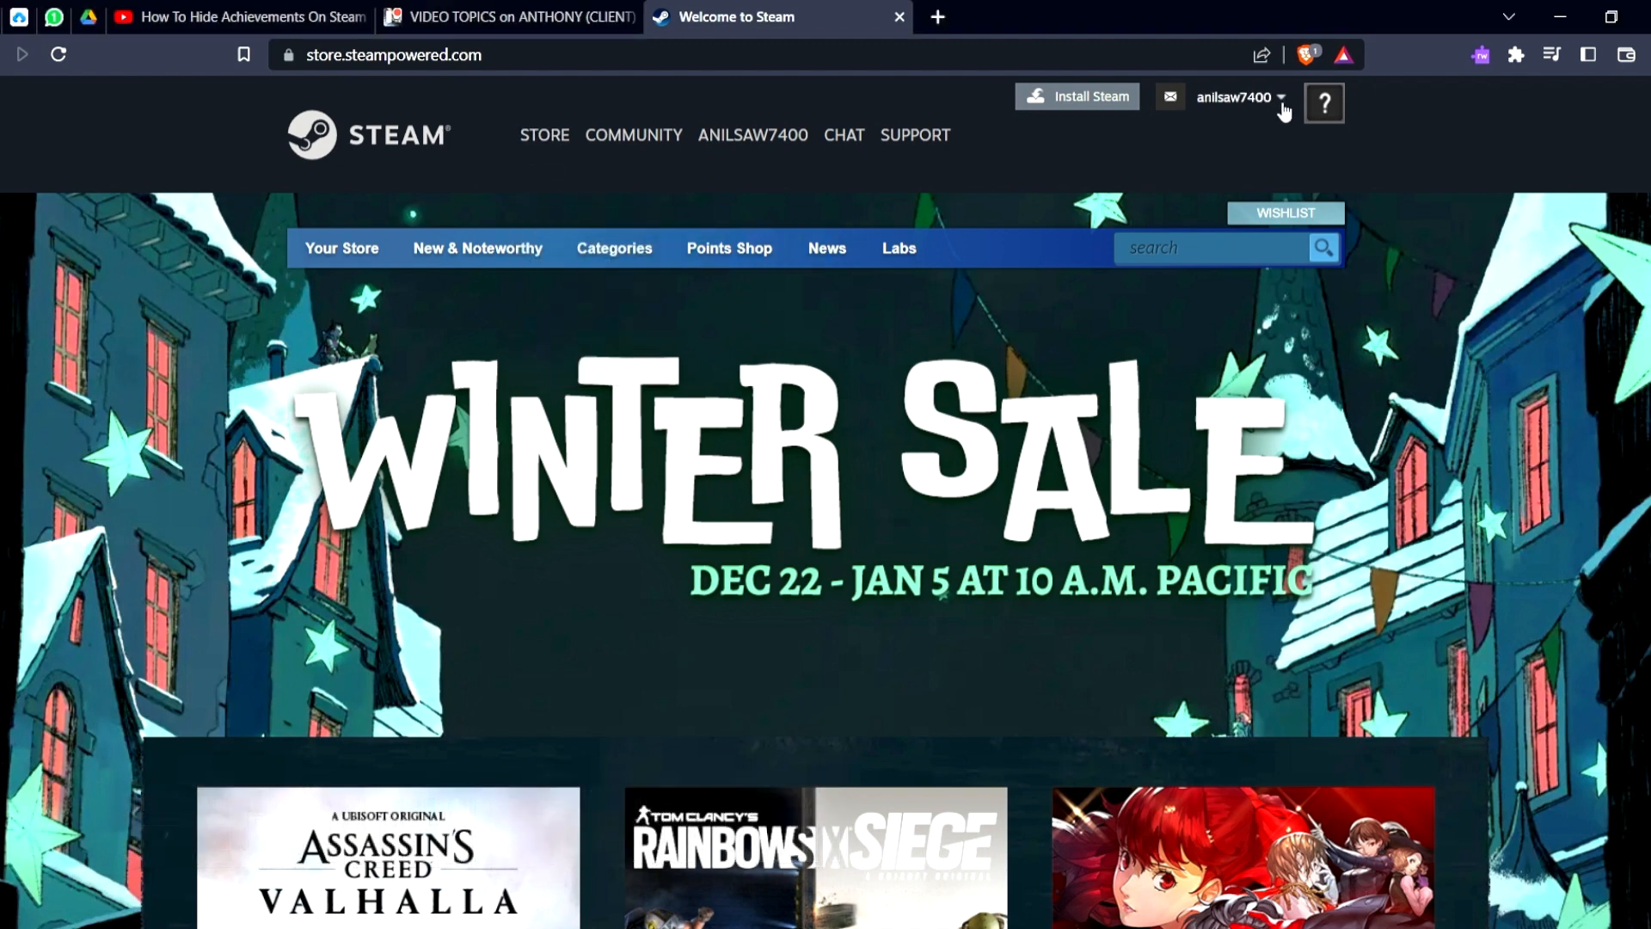
Step: Expand the signed-in account's dropdown of profile, account details and logout options
click(1240, 97)
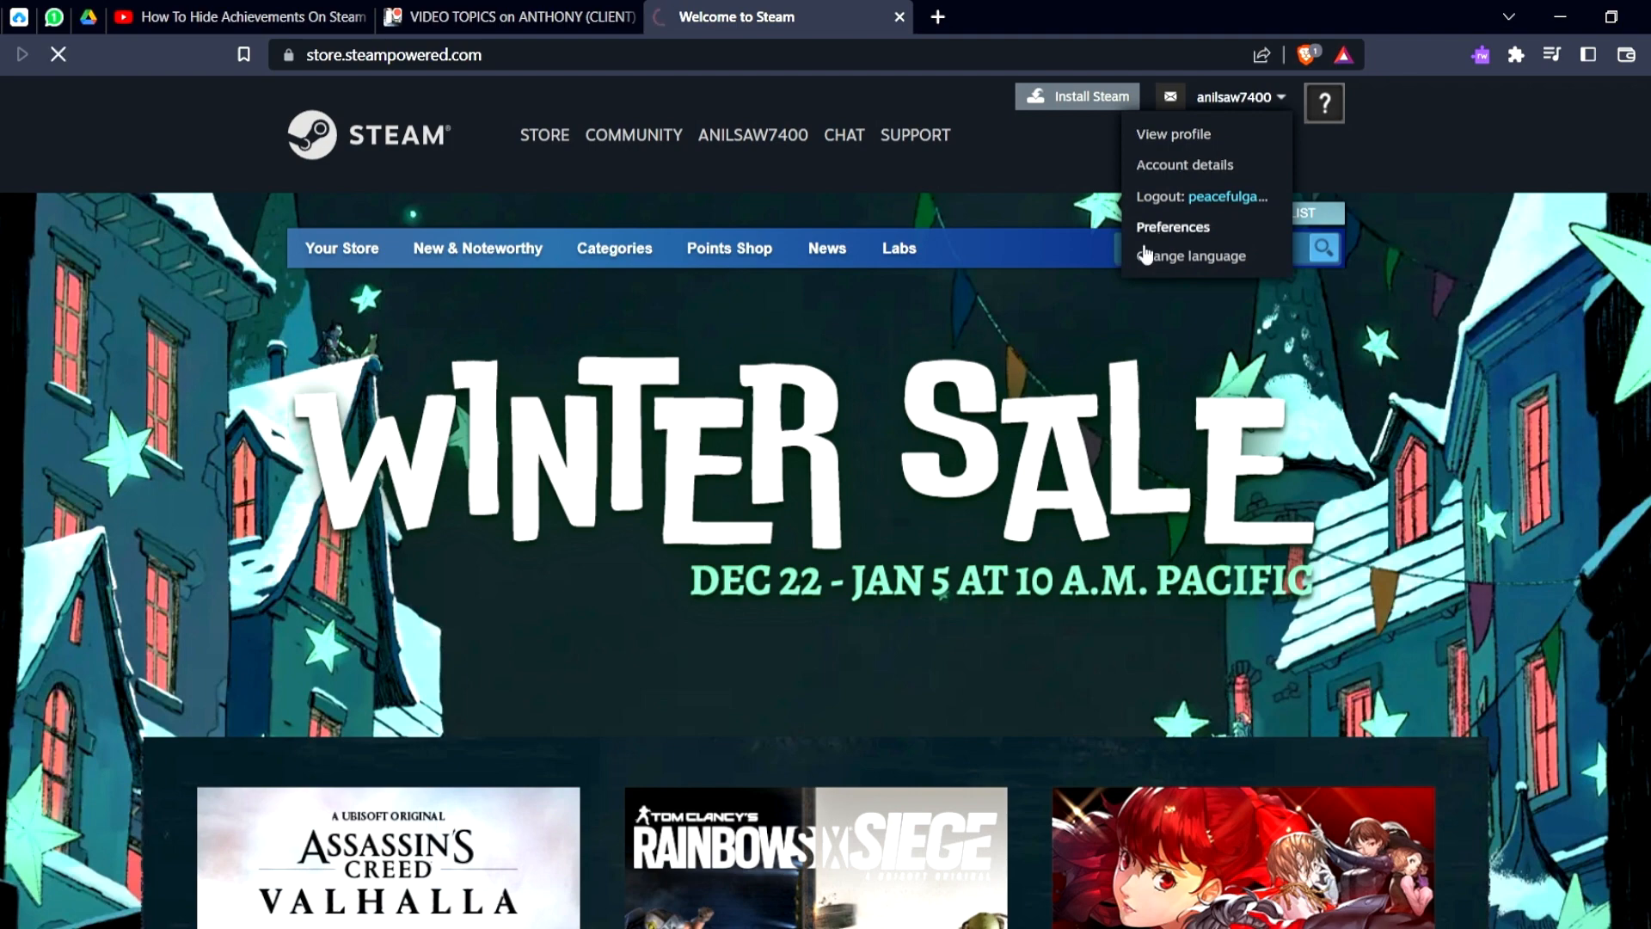
click(1171, 134)
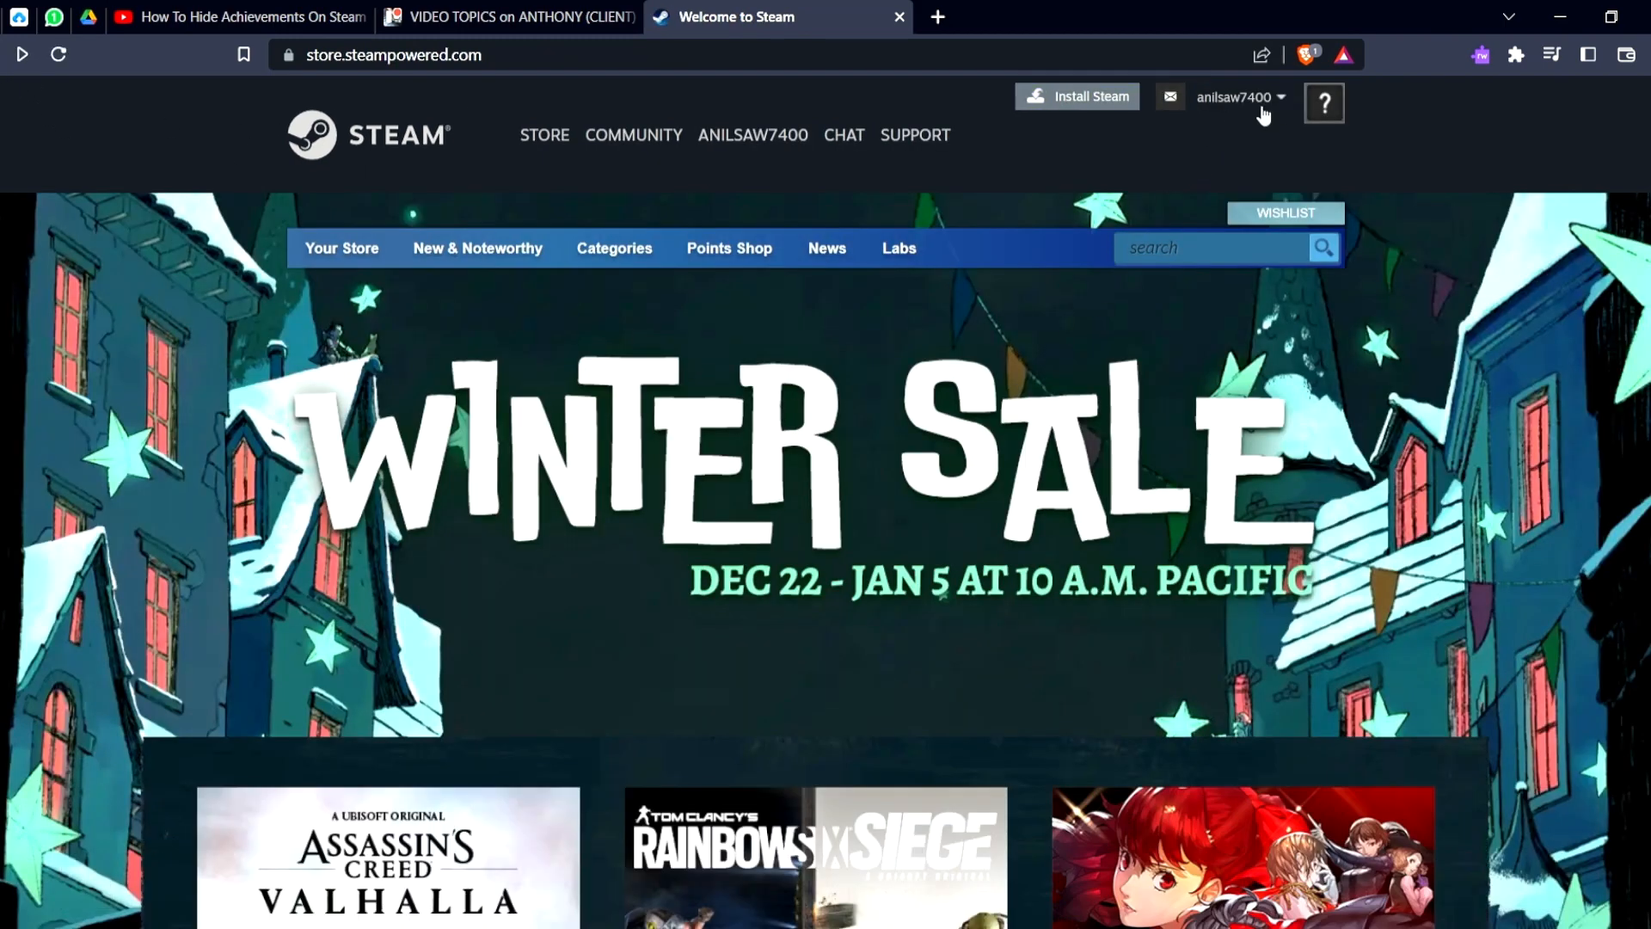
click(1240, 97)
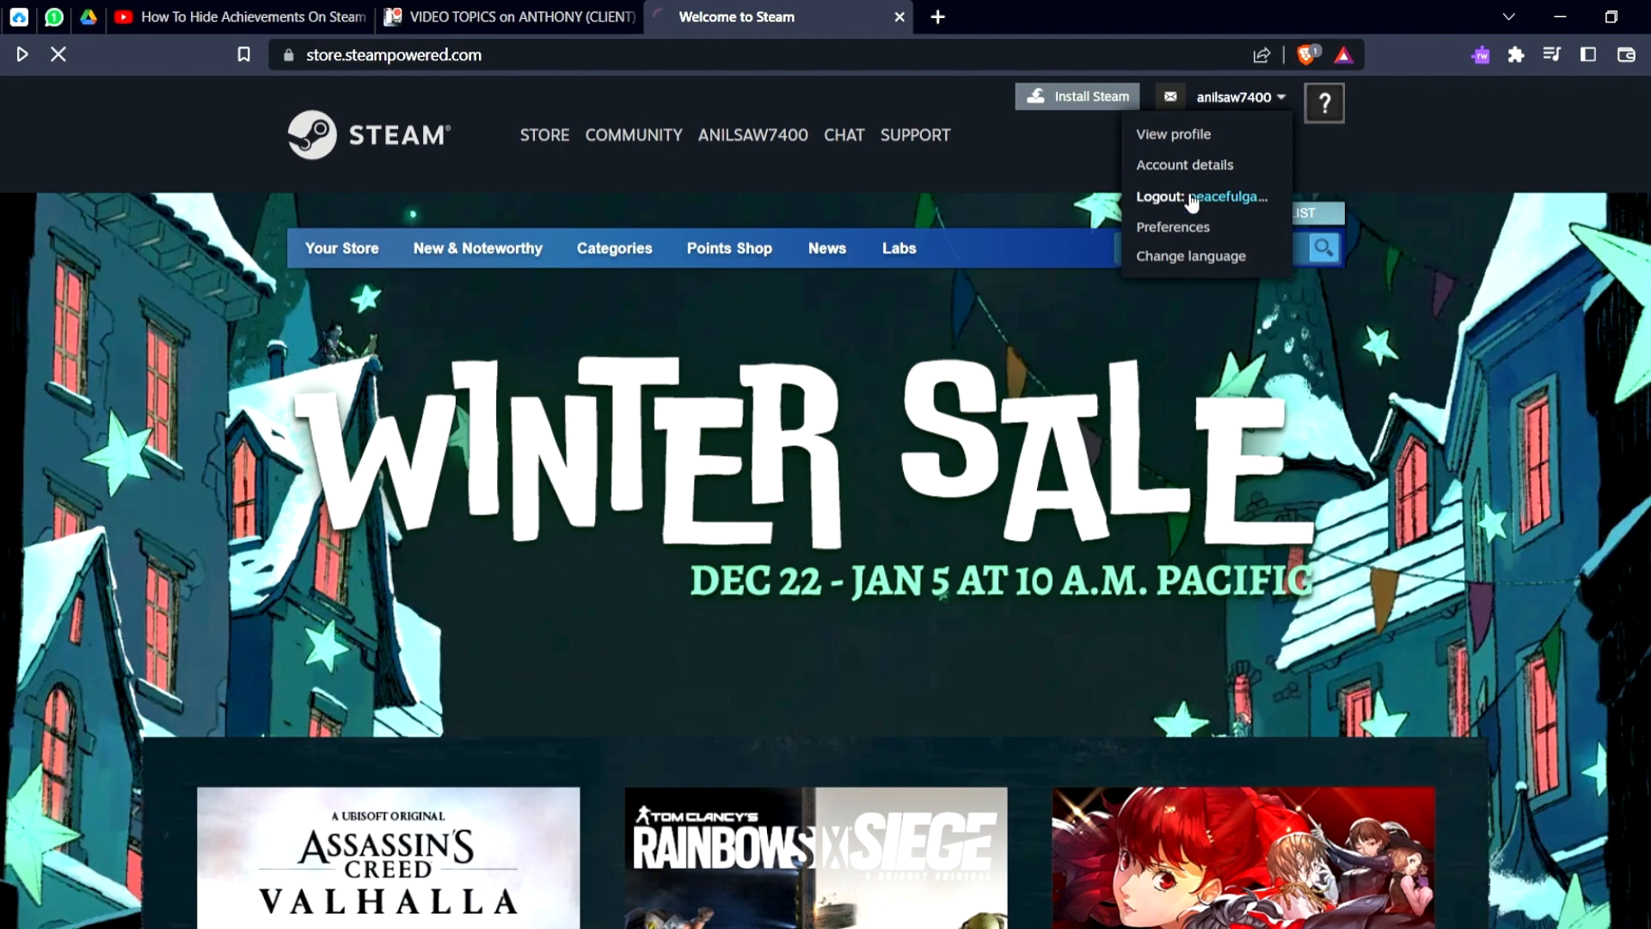
Step: Go to Account details, then Preferences, and scroll through the mature content filtering options
click(1184, 165)
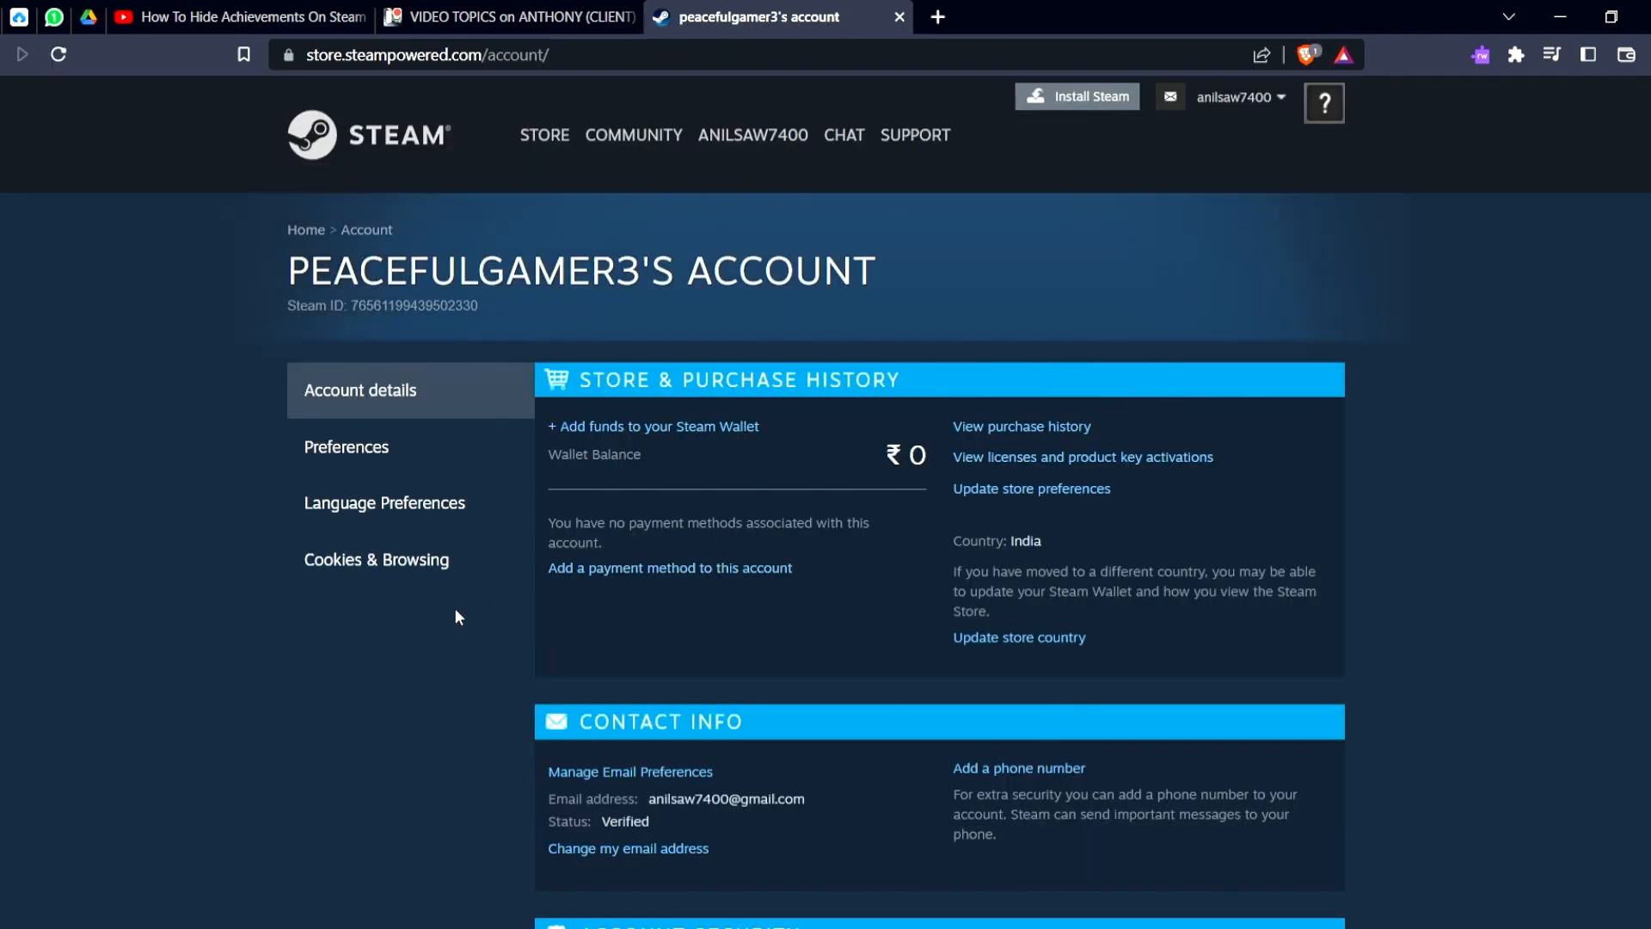
scroll(down, 3)
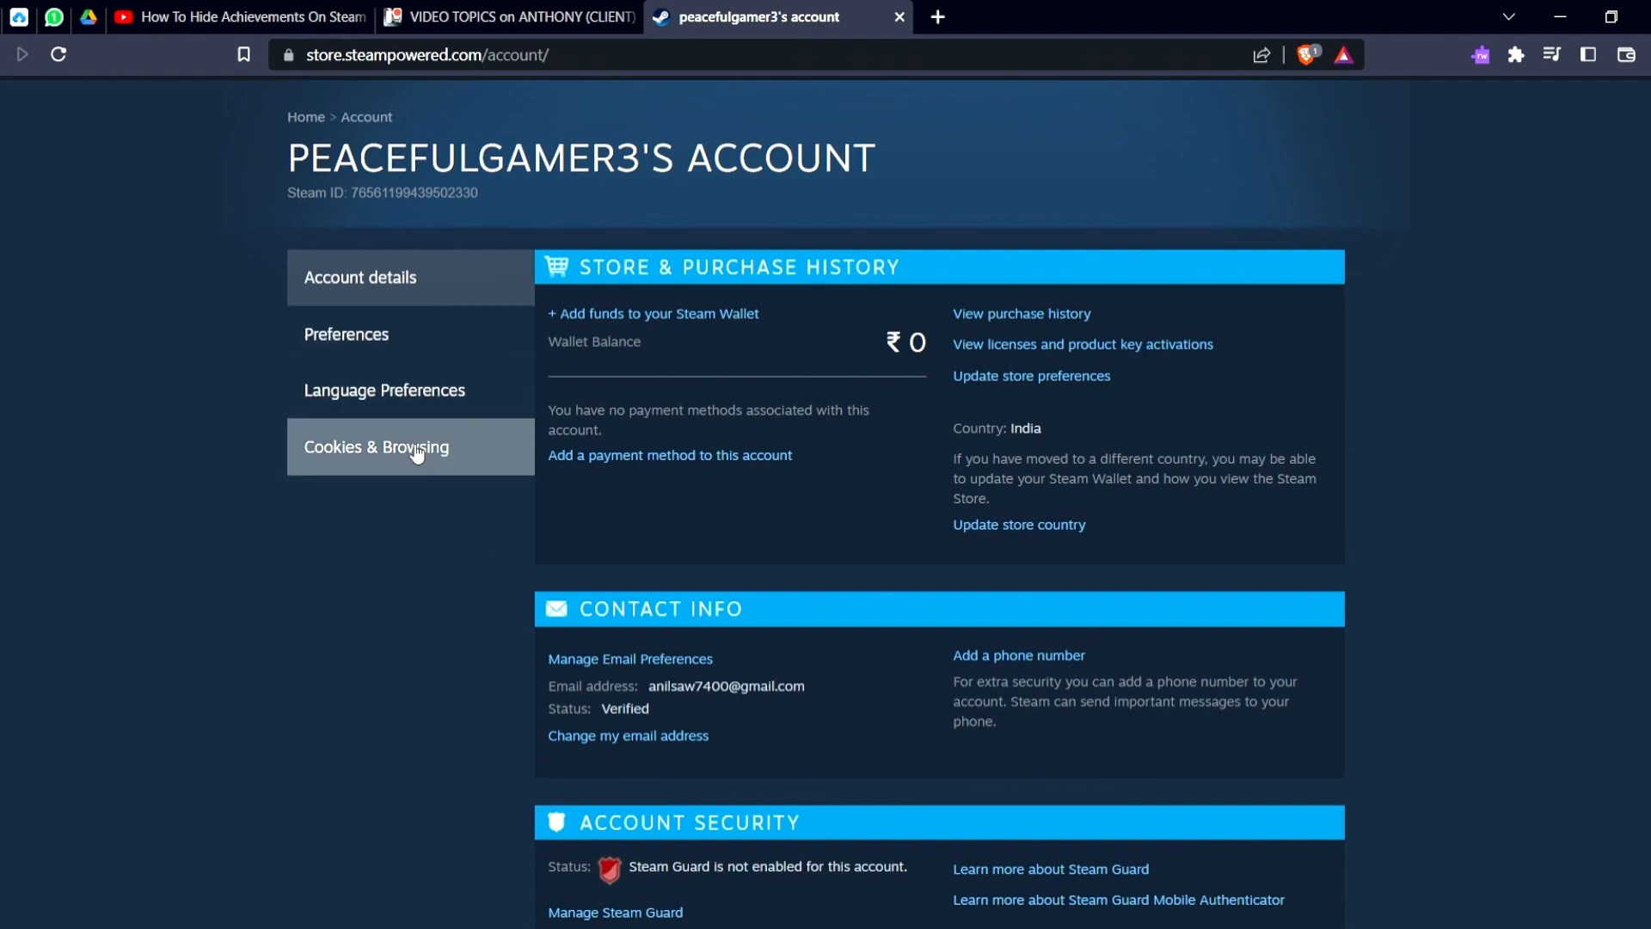
click(346, 333)
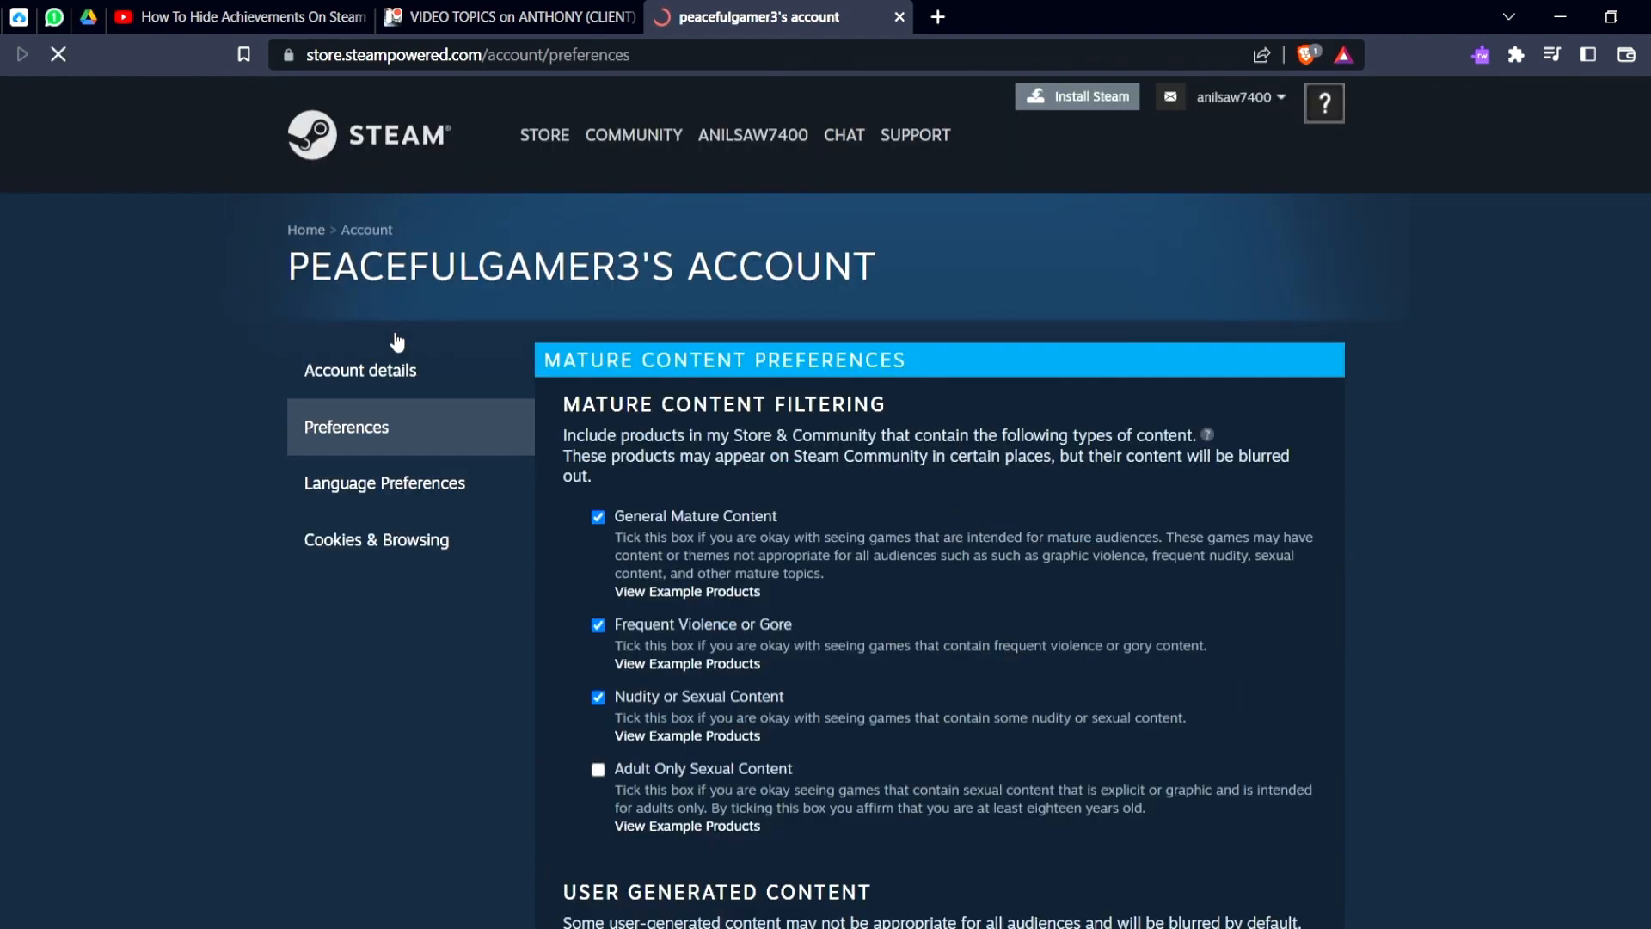
scroll(down, 3)
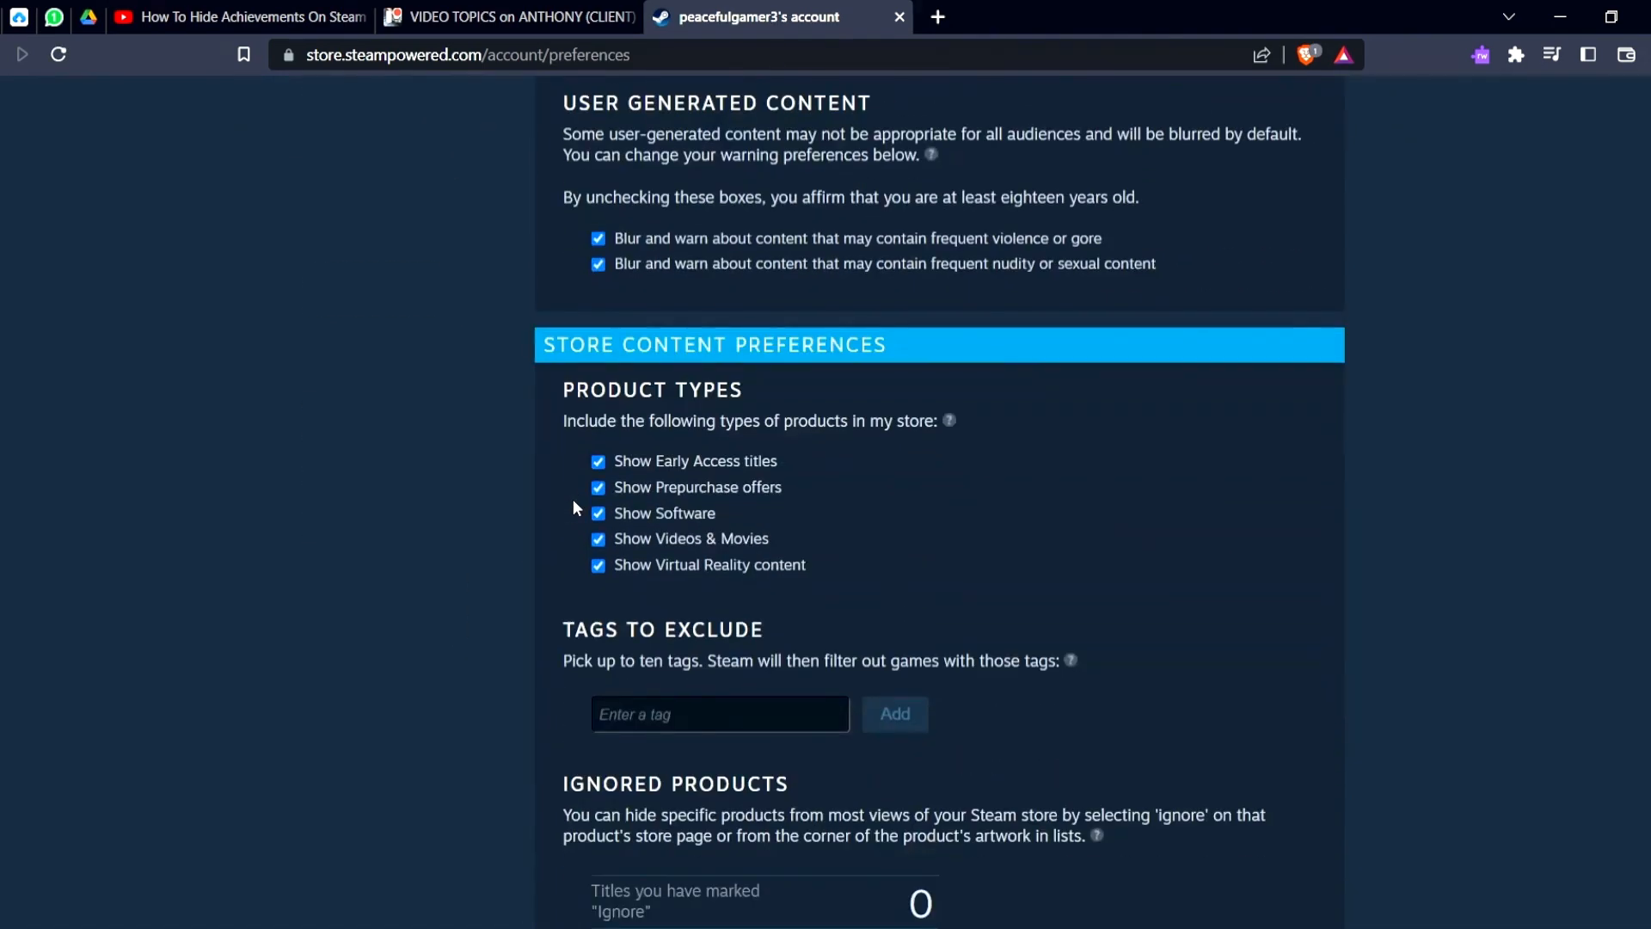
scroll(down, 3)
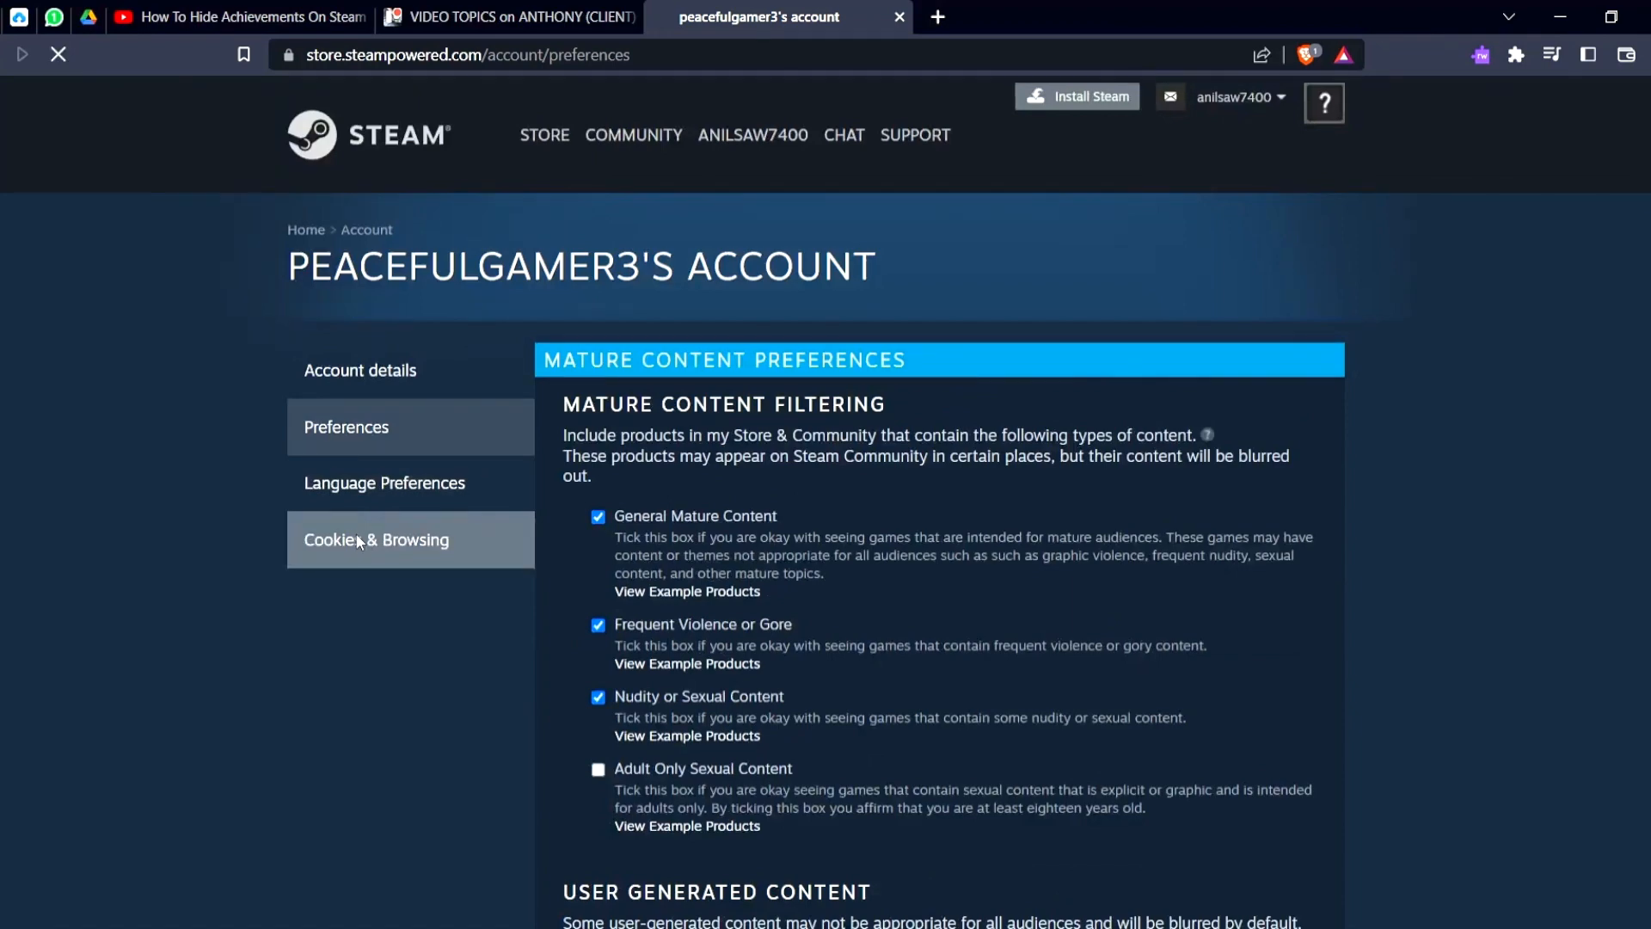
Step: Switch to the Cookies & Browsing section of the account settings
click(376, 538)
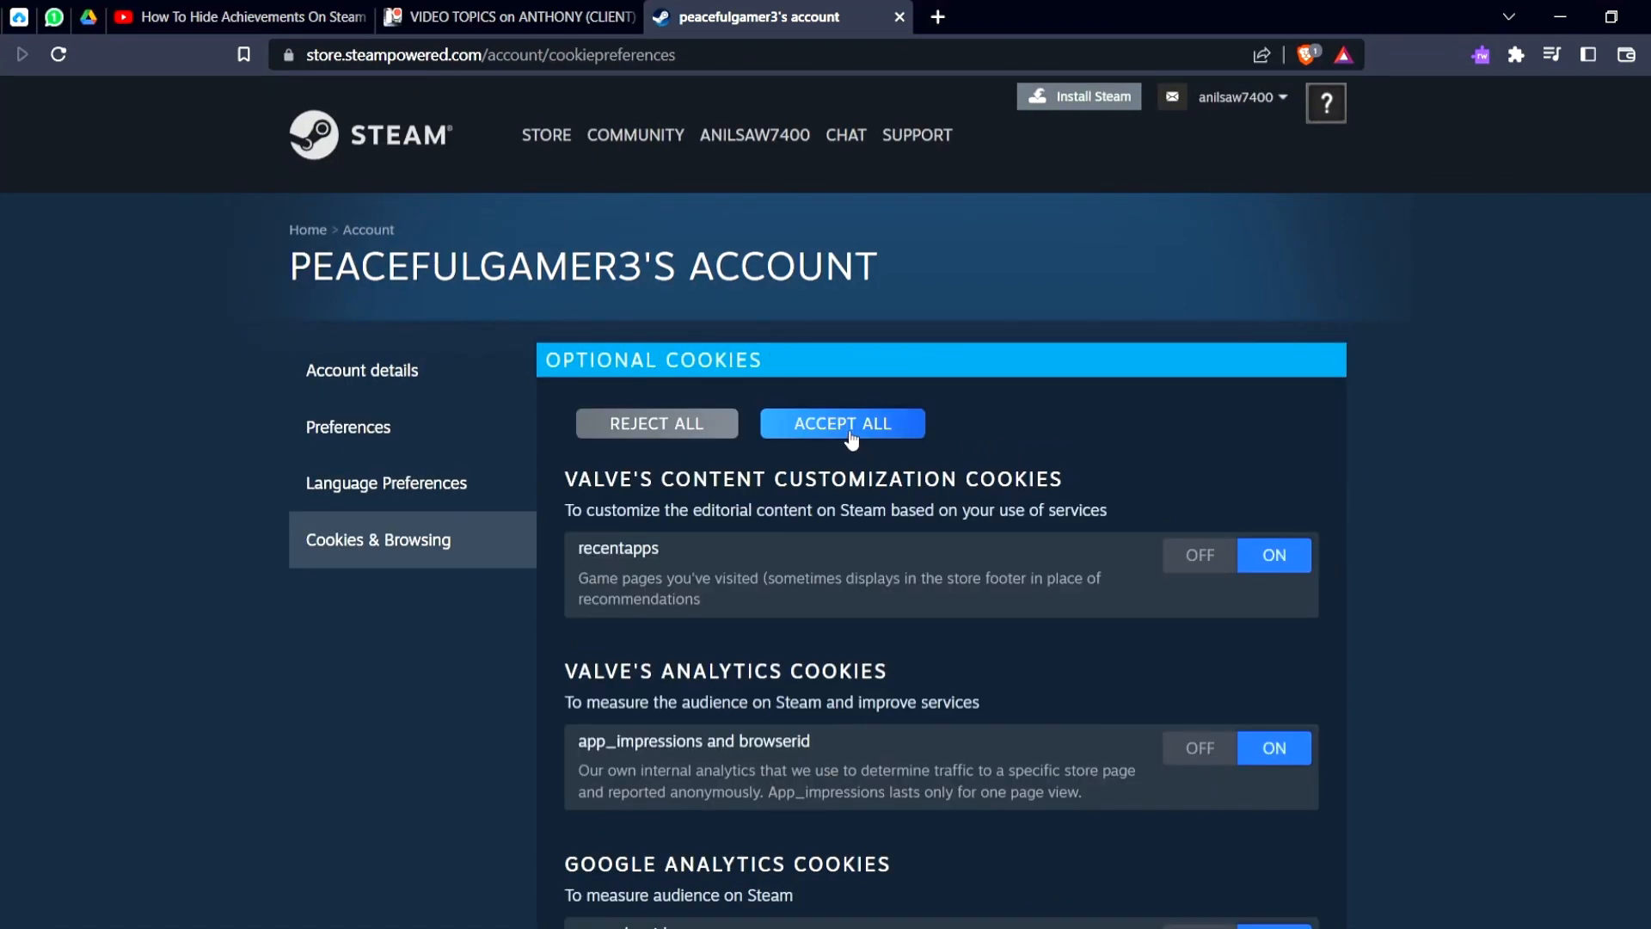
mouse_move(1032, 439)
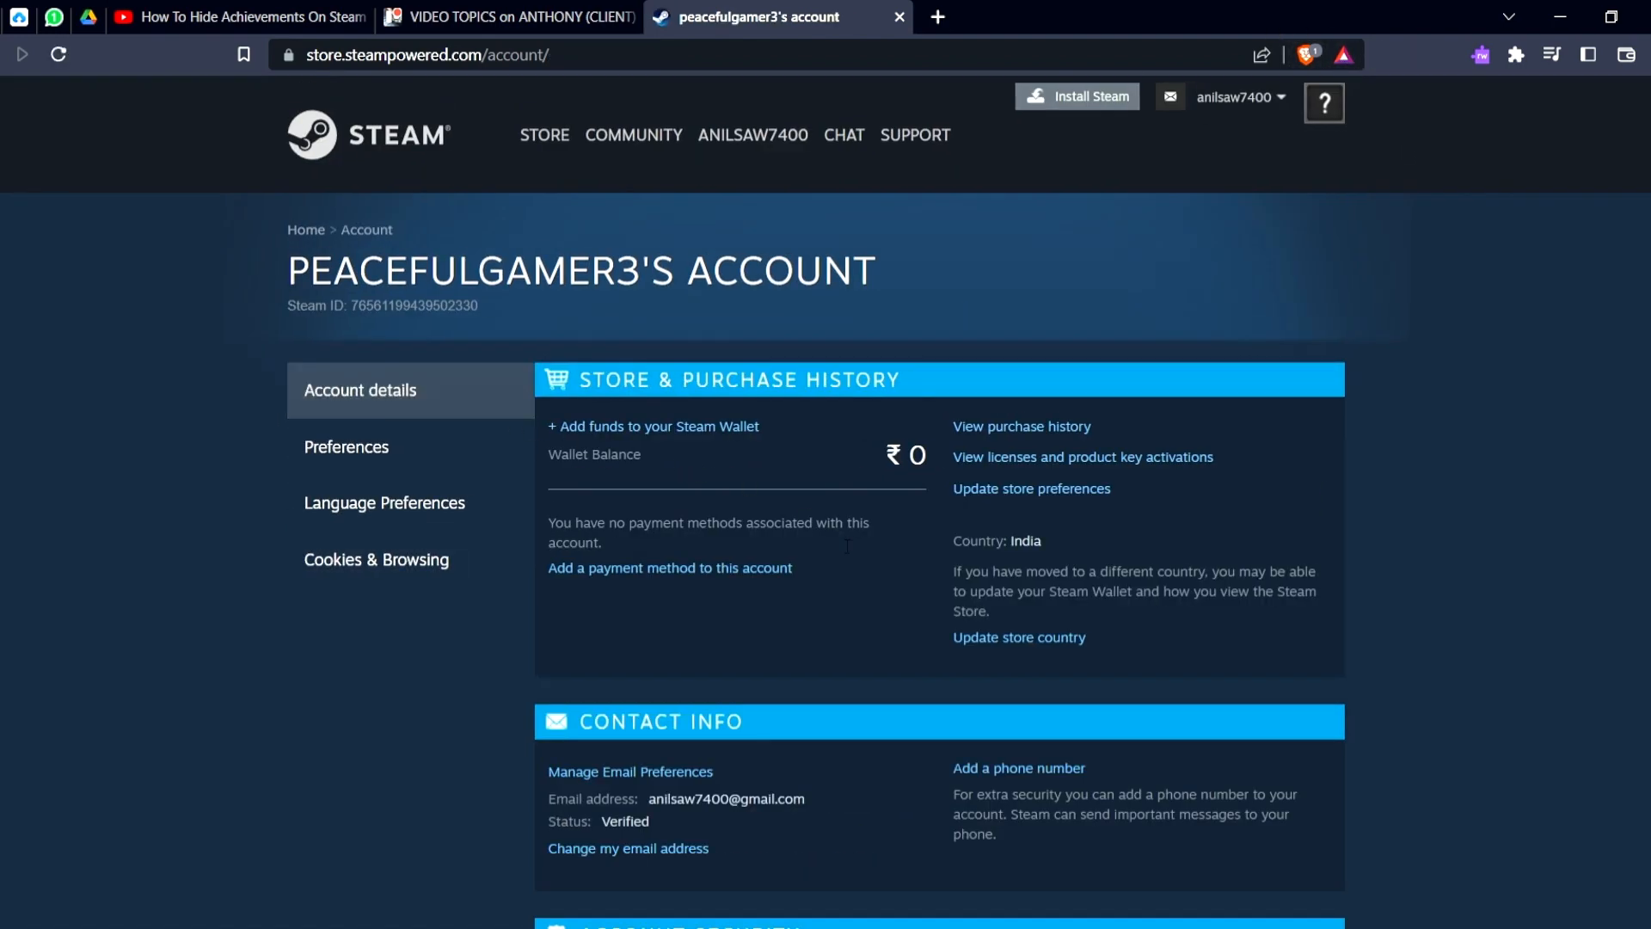
Step: Scroll the account page down to Account Security and Family Settings
scroll(down, 3)
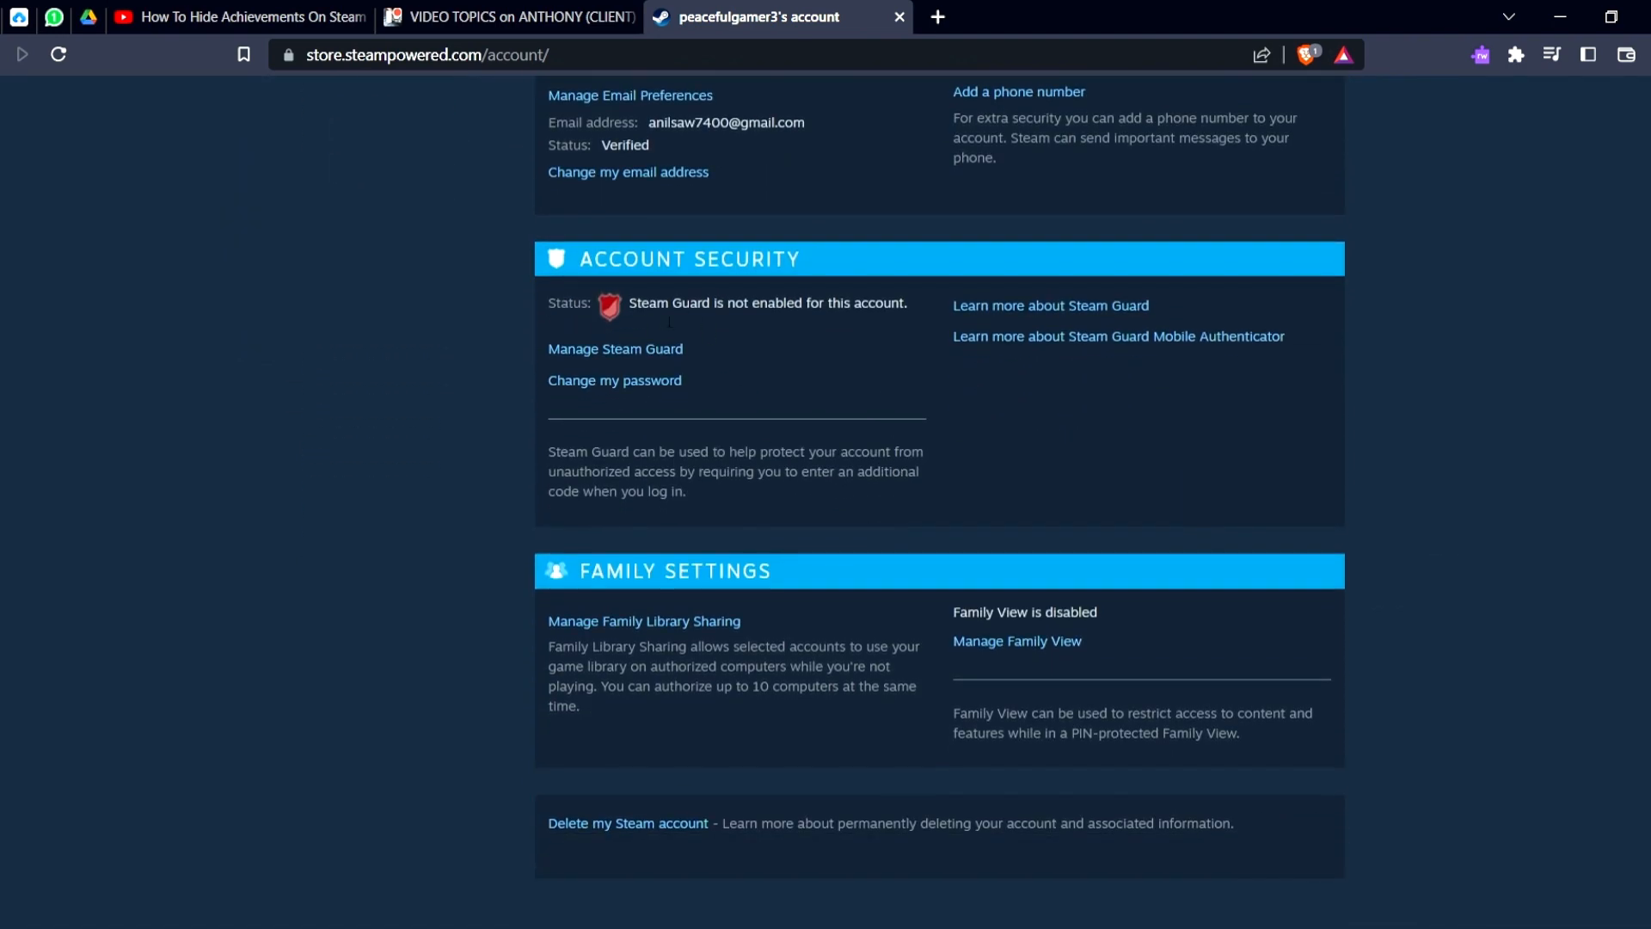
mouse_move(836, 415)
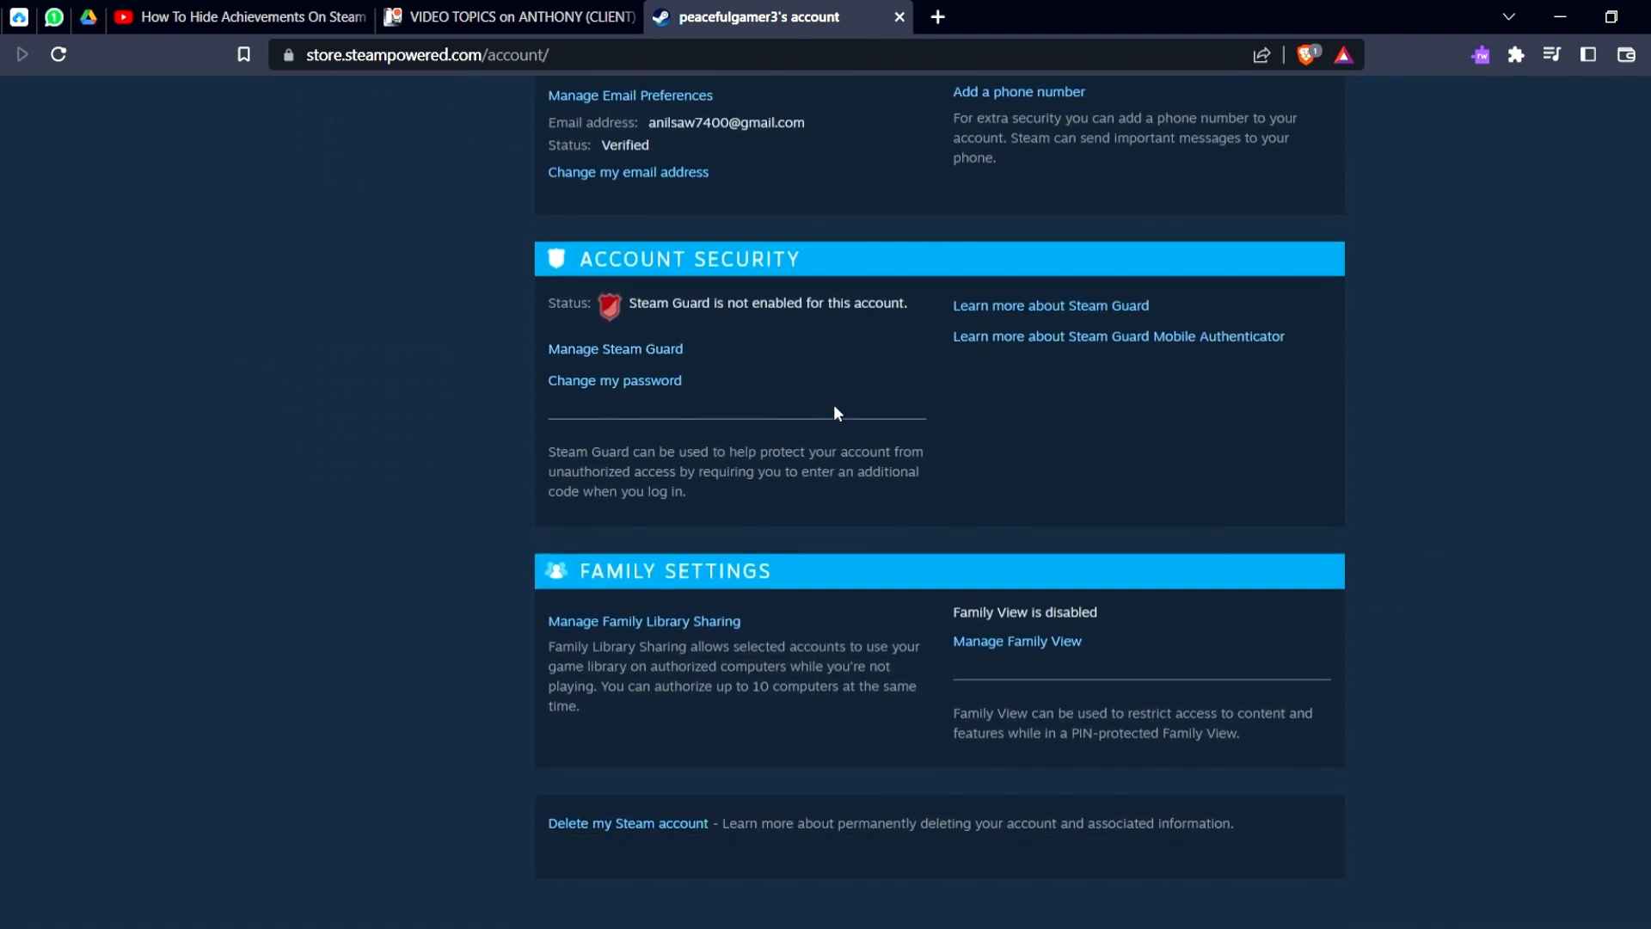
mouse_move(830, 411)
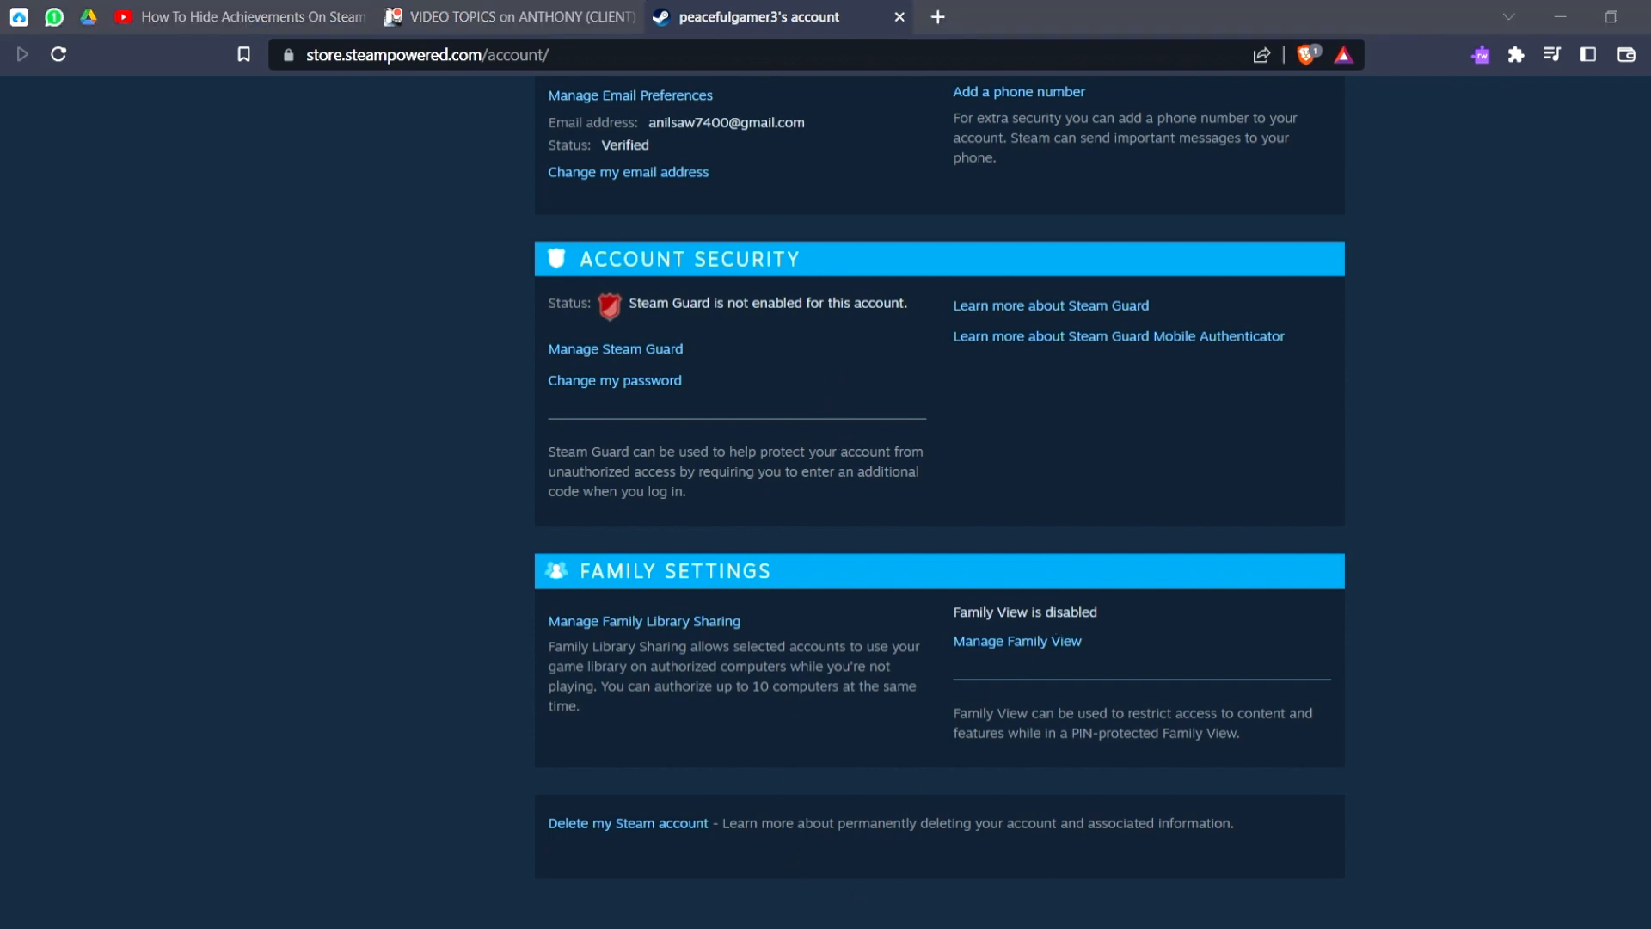
mouse_move(1166, 486)
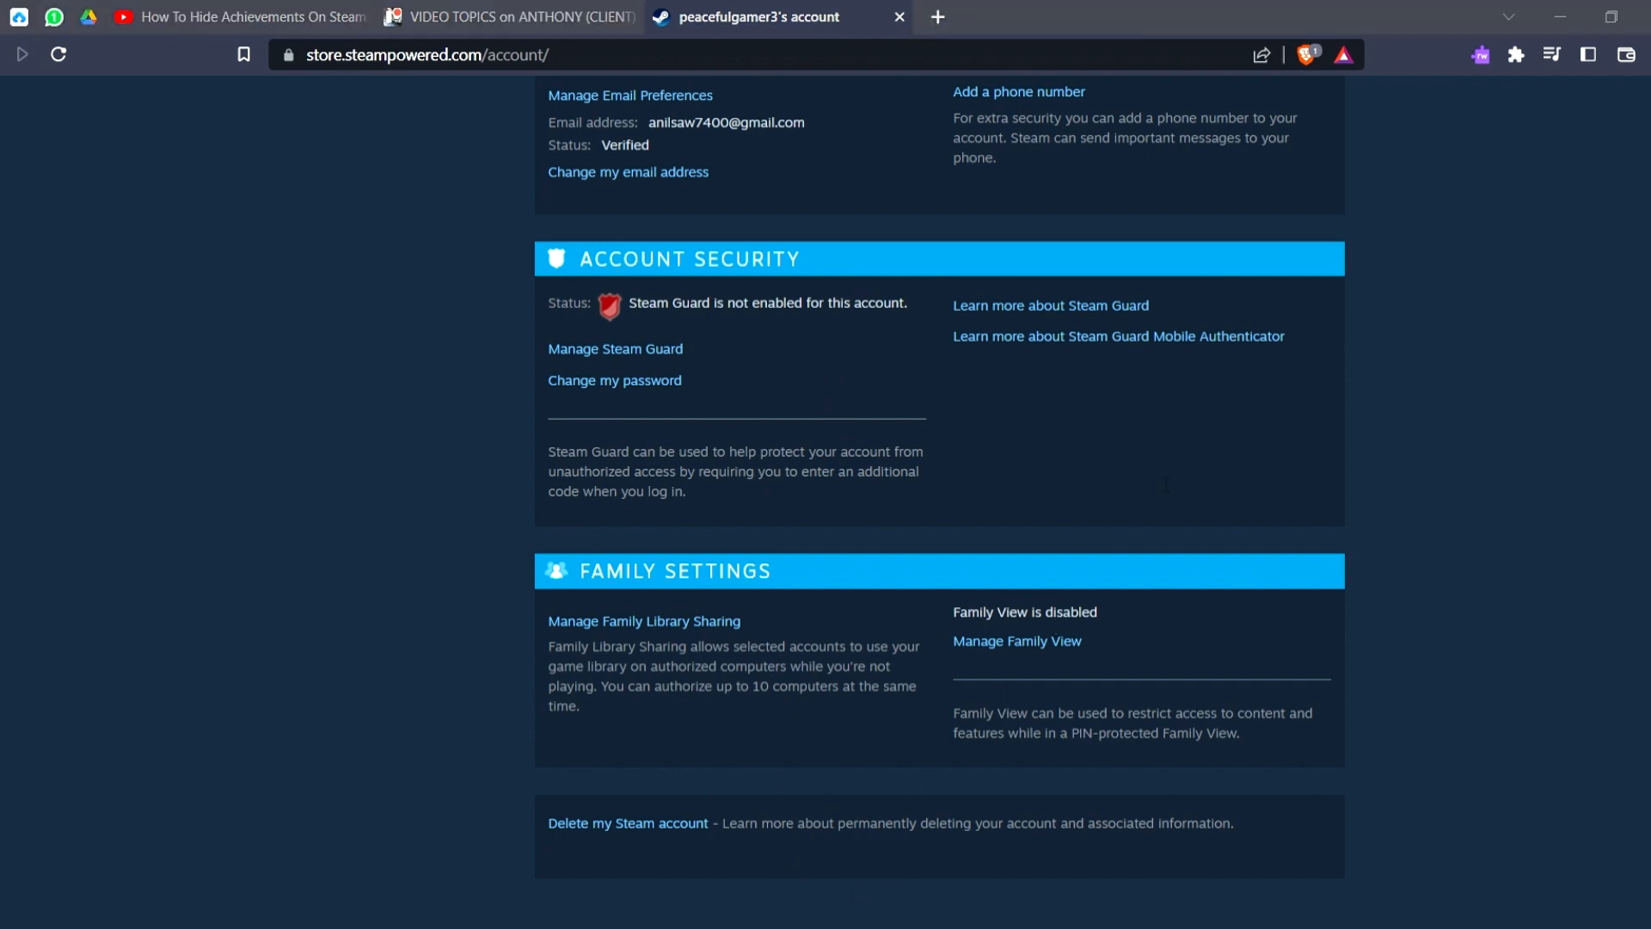